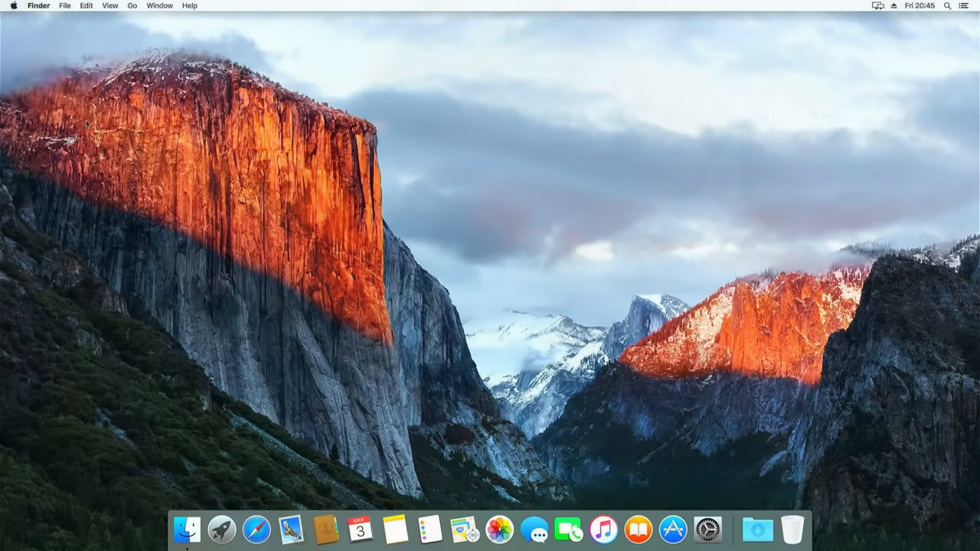
Launch Google Chrome from the Dock so its Welcome to Chrome page appears over the desktop
left_click(14, 6)
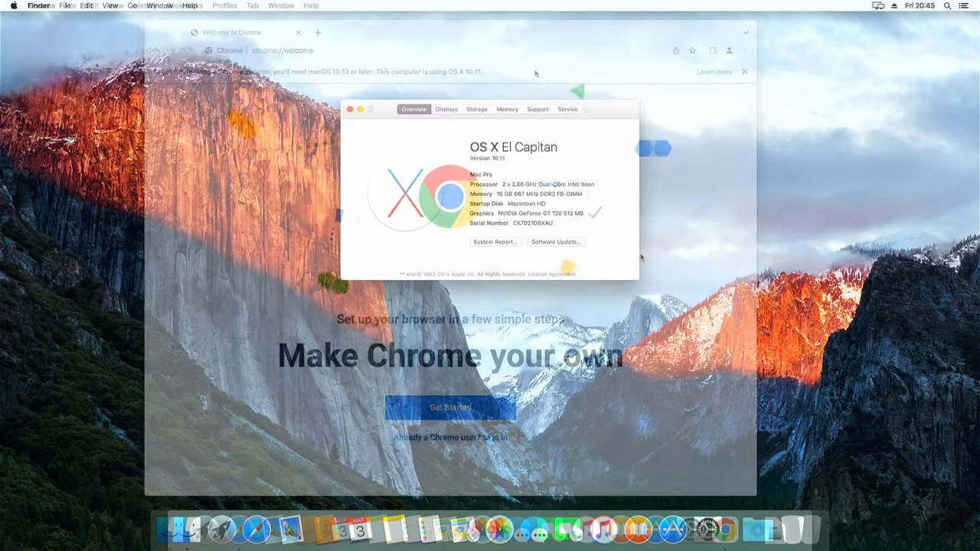
left_click(349, 109)
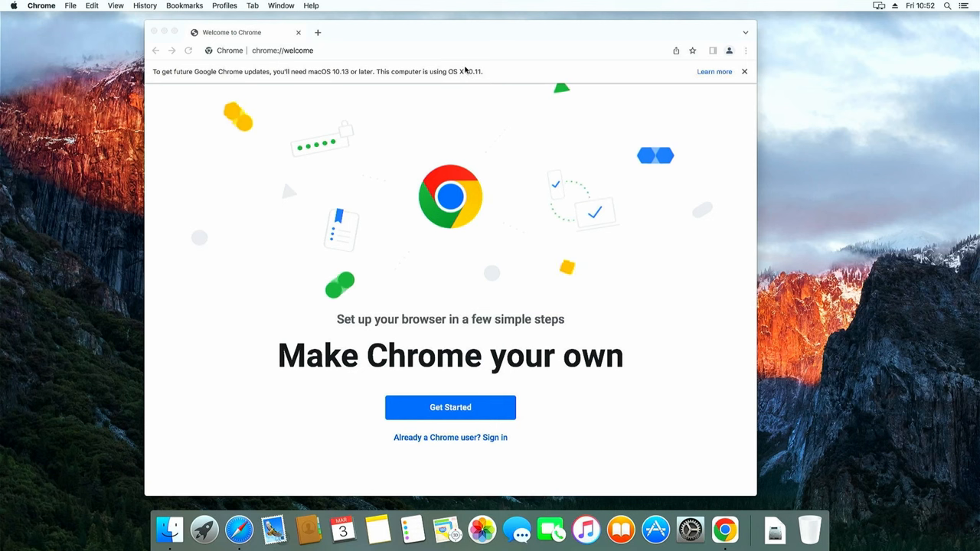